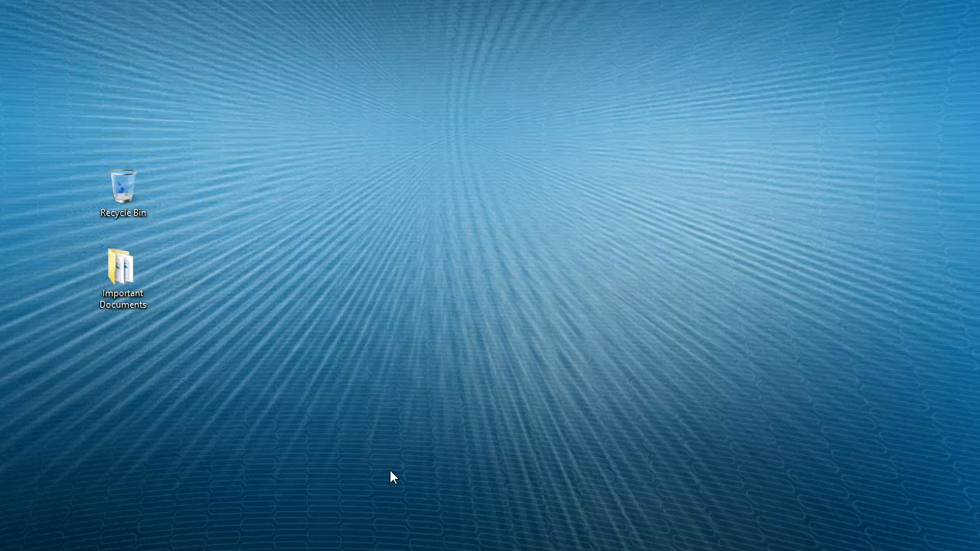
Delete the VERY IMPORTANT Word document from Important Documents, then close that window
left_click(224, 368)
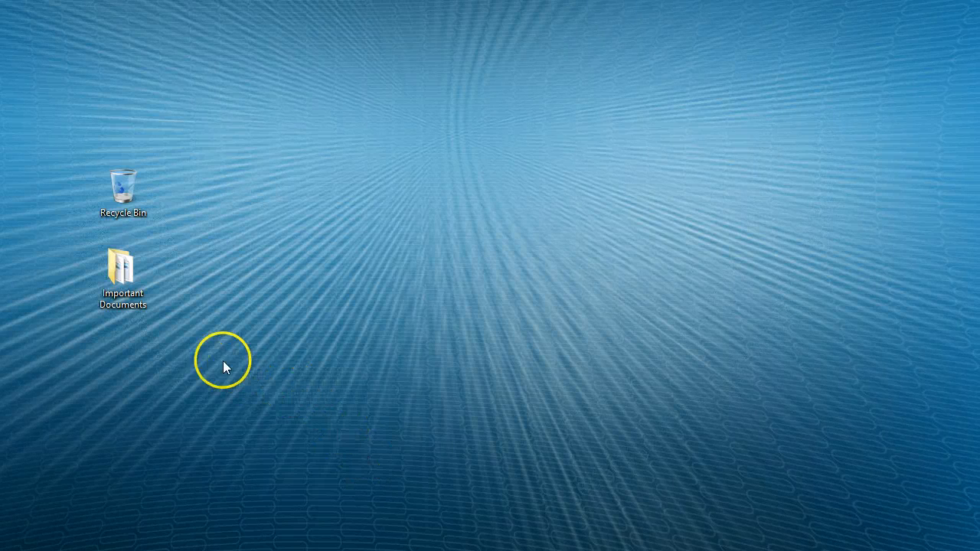
left_click(122, 272)
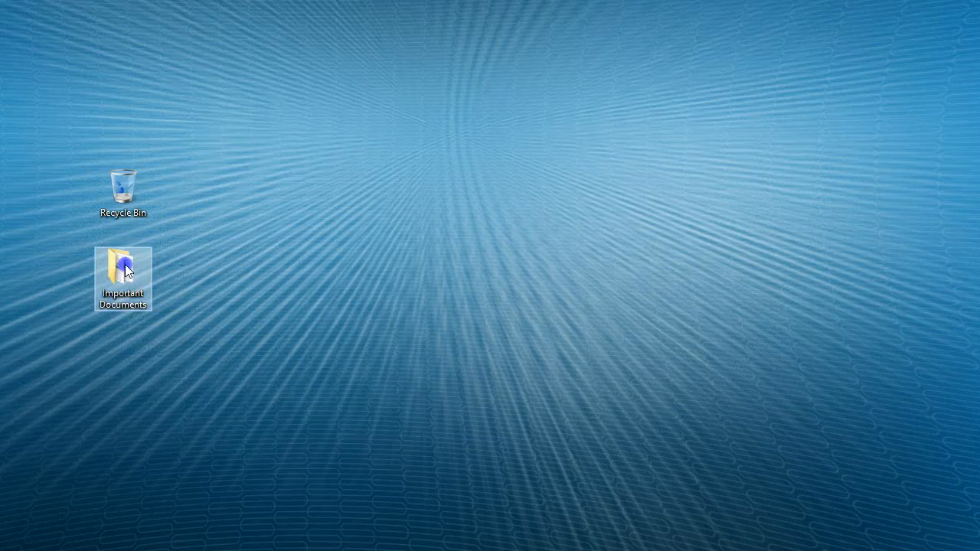
double_click(122, 268)
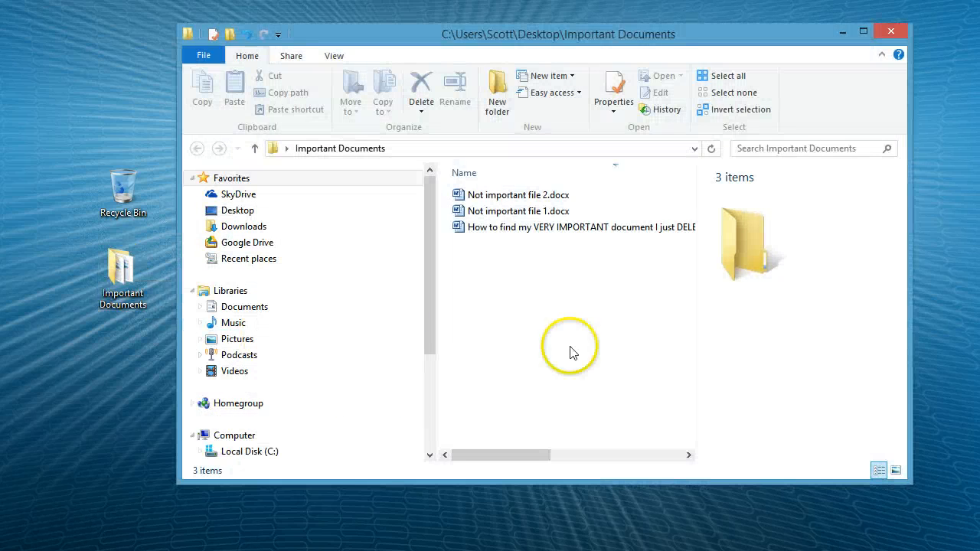
left_click(544, 228)
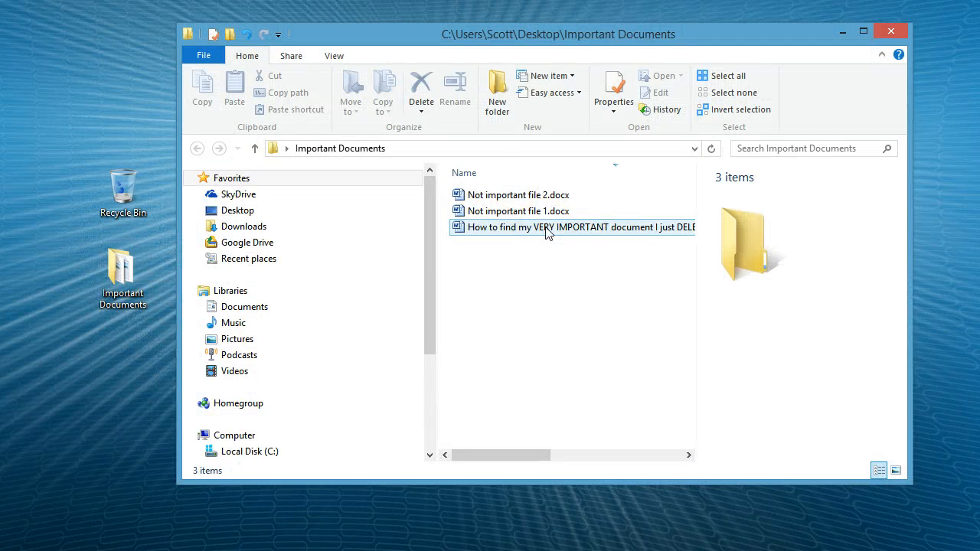
left_click(535, 226)
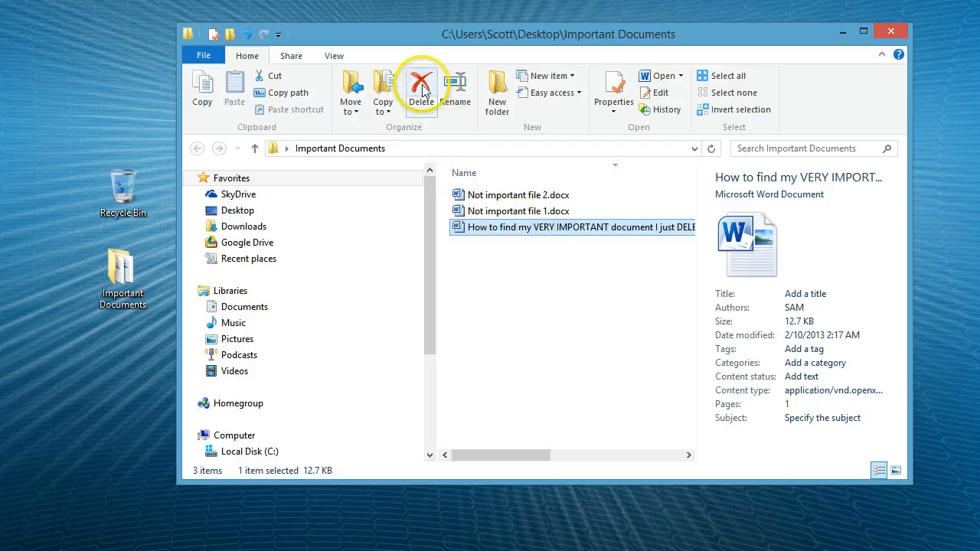
left_click(422, 84)
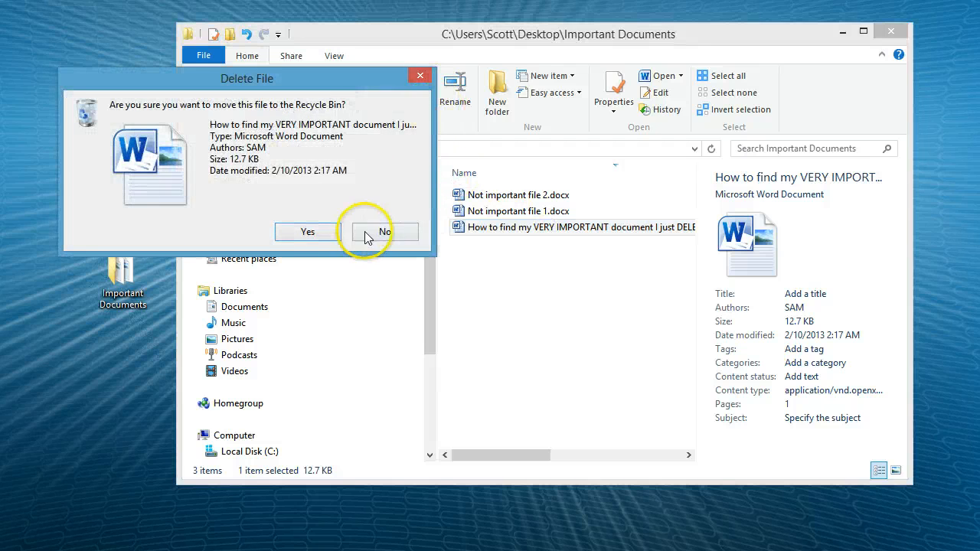
left_click(307, 232)
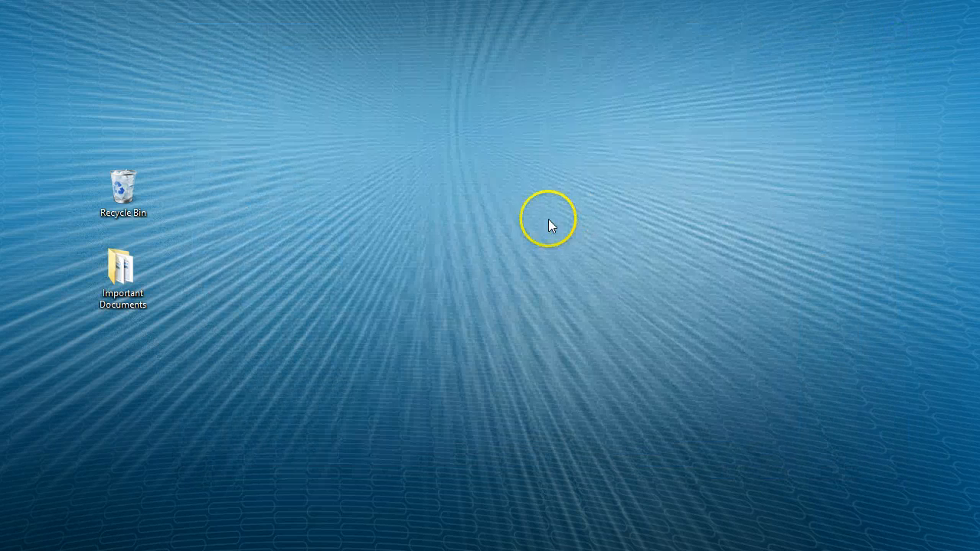
double_click(122, 268)
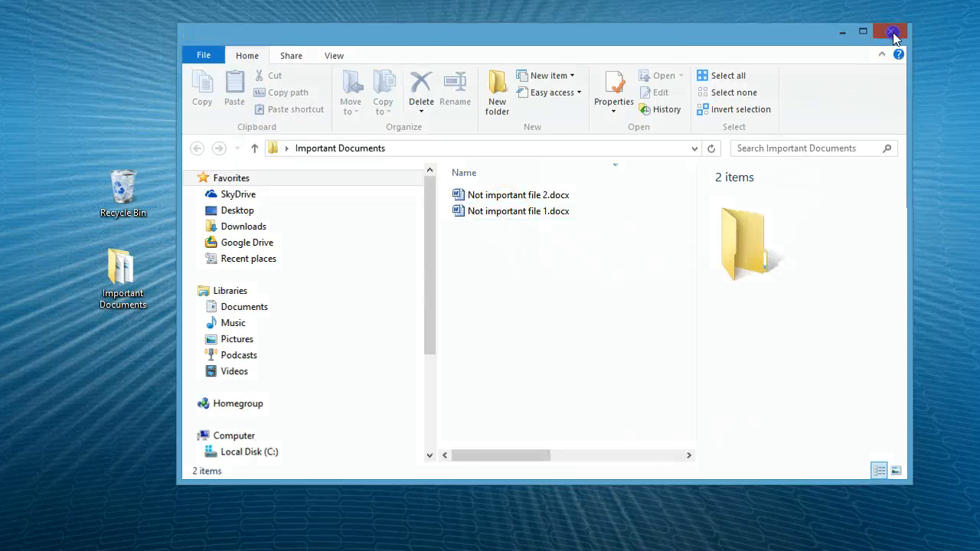
left_click(891, 32)
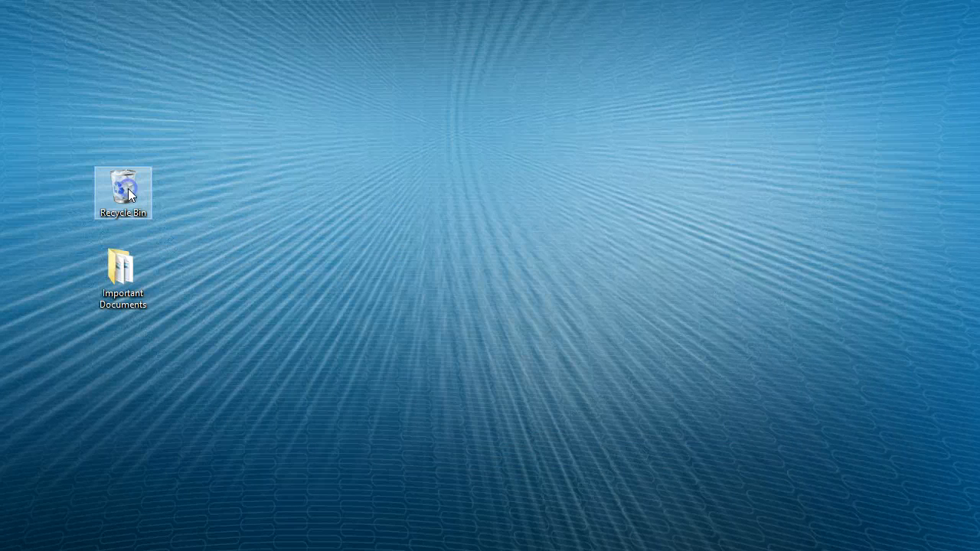
Restore the VERY IMPORTANT document from the Recycle Bin to its original folder, then close the bin
double_click(122, 192)
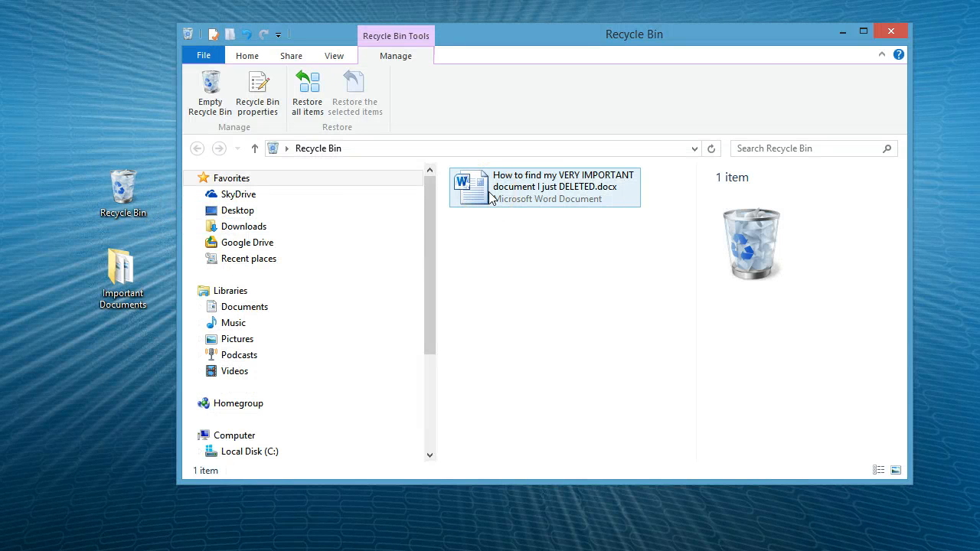
left_click(545, 187)
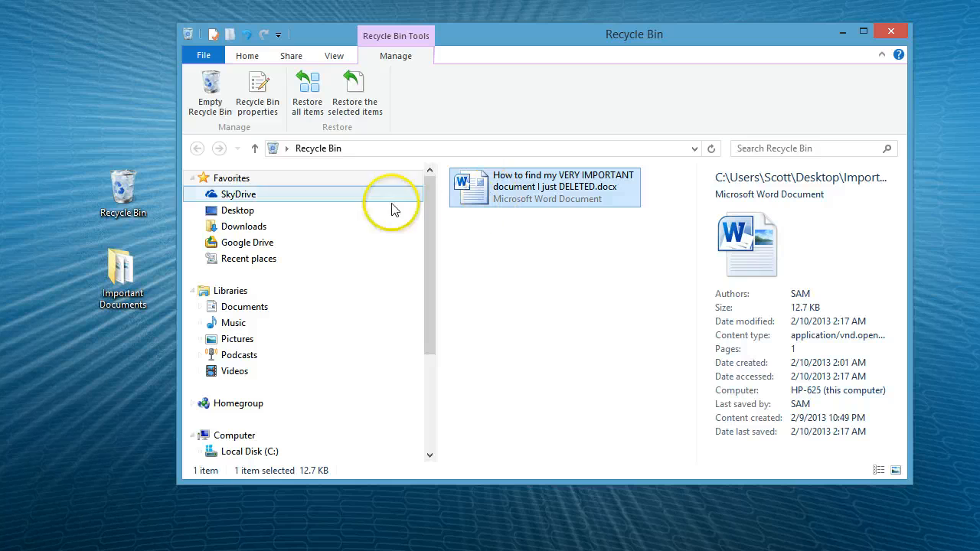
mouse_move(306, 92)
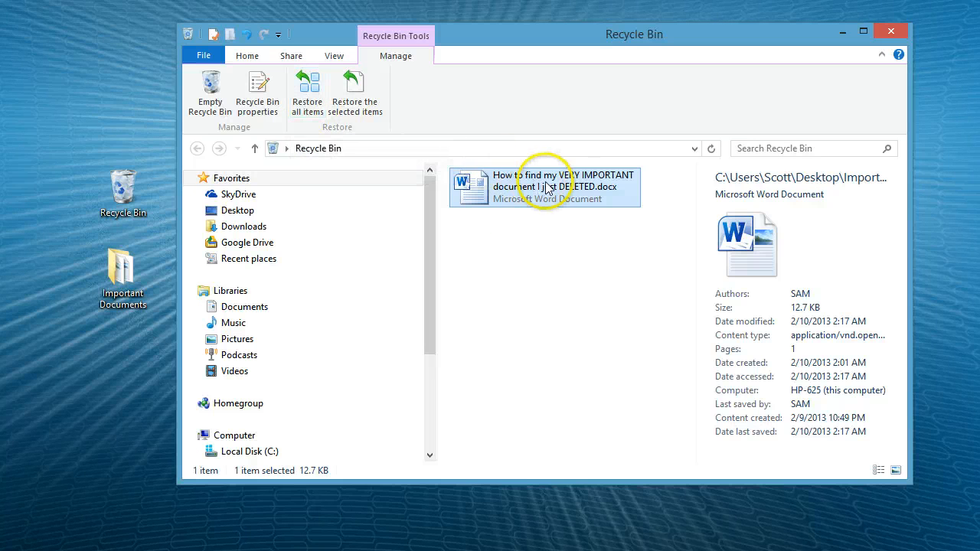
right_click(546, 188)
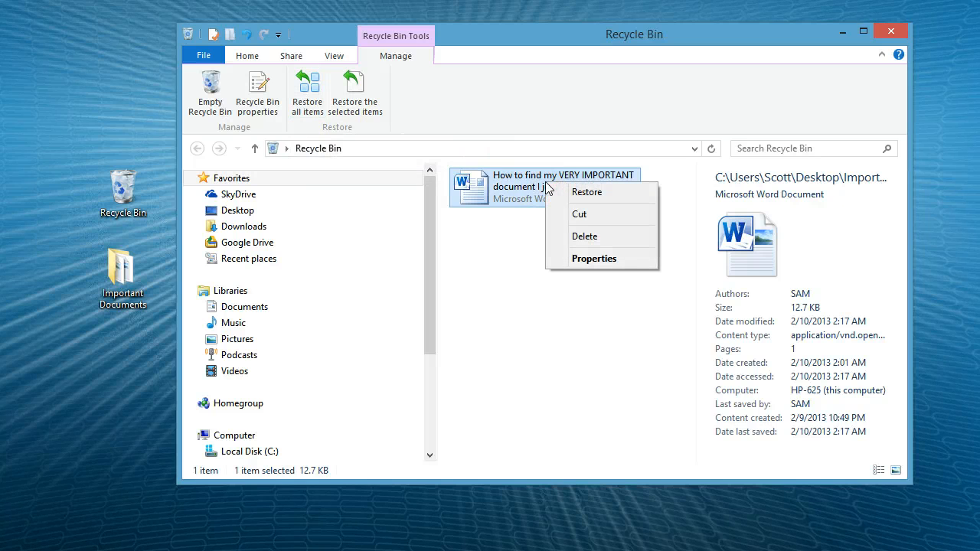
mouse_move(587, 192)
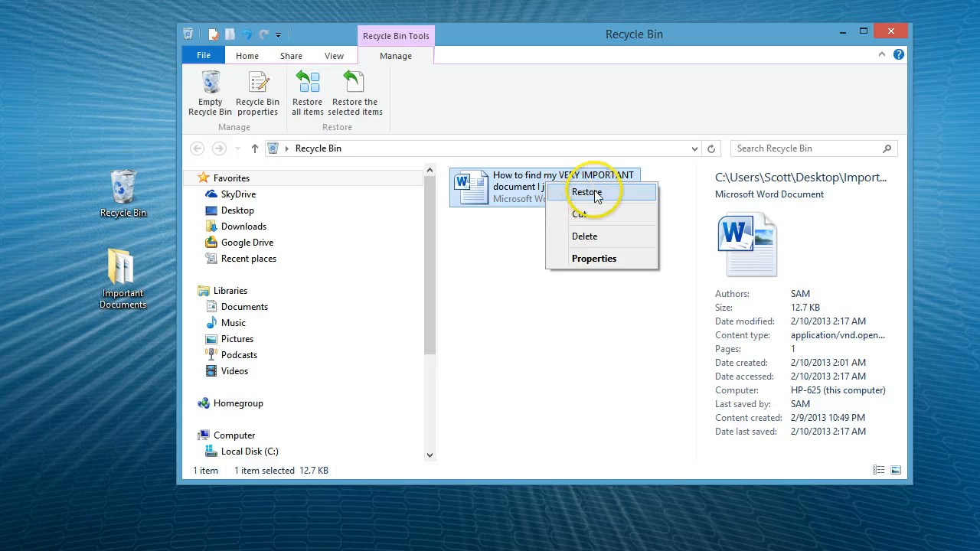
left_click(587, 191)
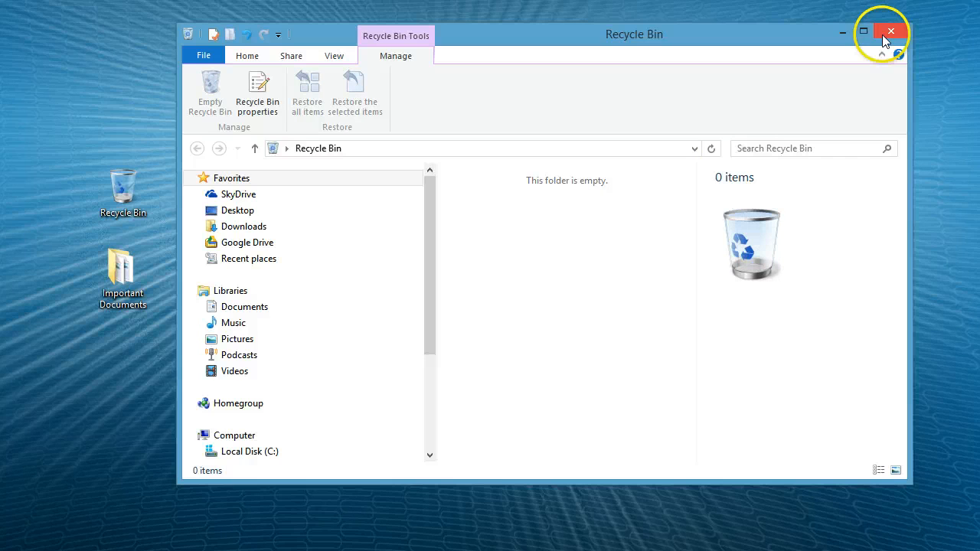
left_click(890, 33)
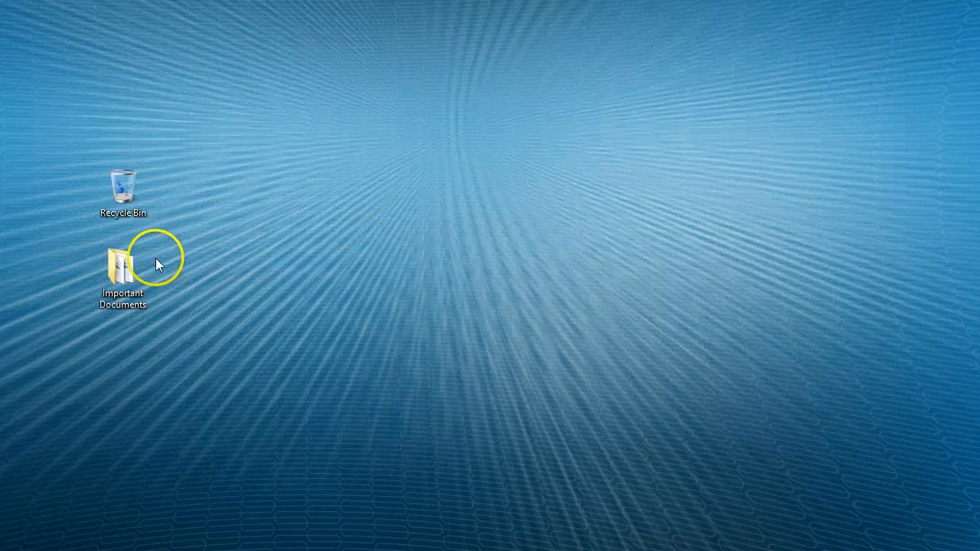
Send the restored VERY IMPORTANT document back to the Recycle Bin, then close Important Documents
left_click(122, 276)
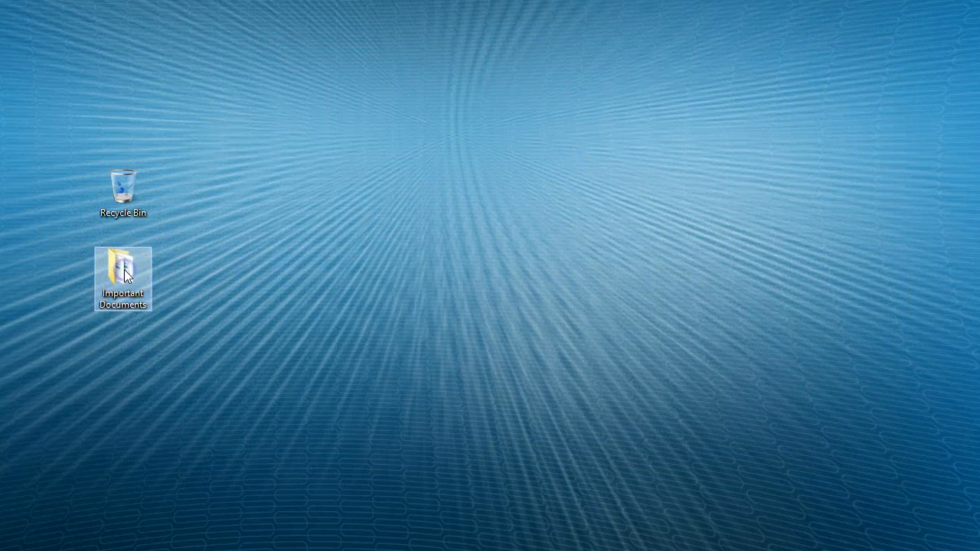
double_click(122, 268)
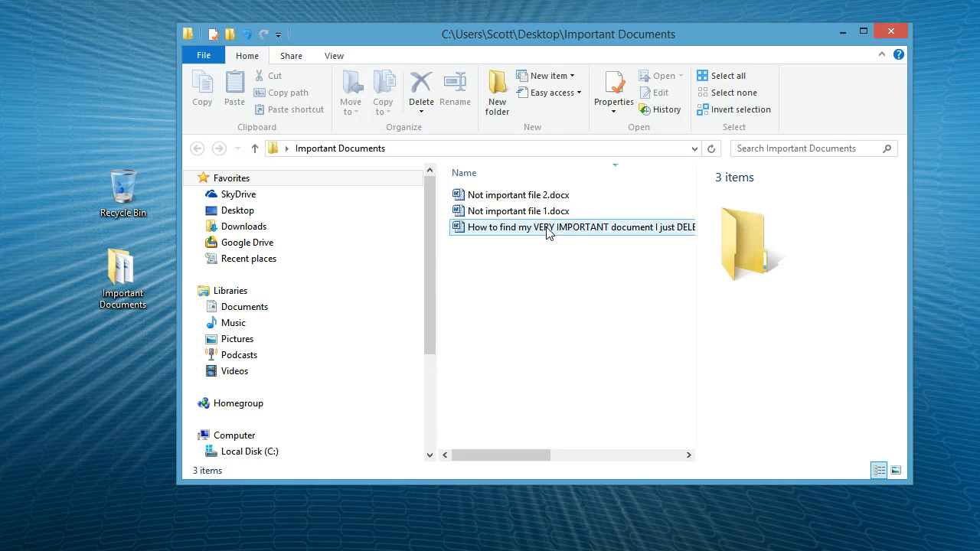
left_click(579, 227)
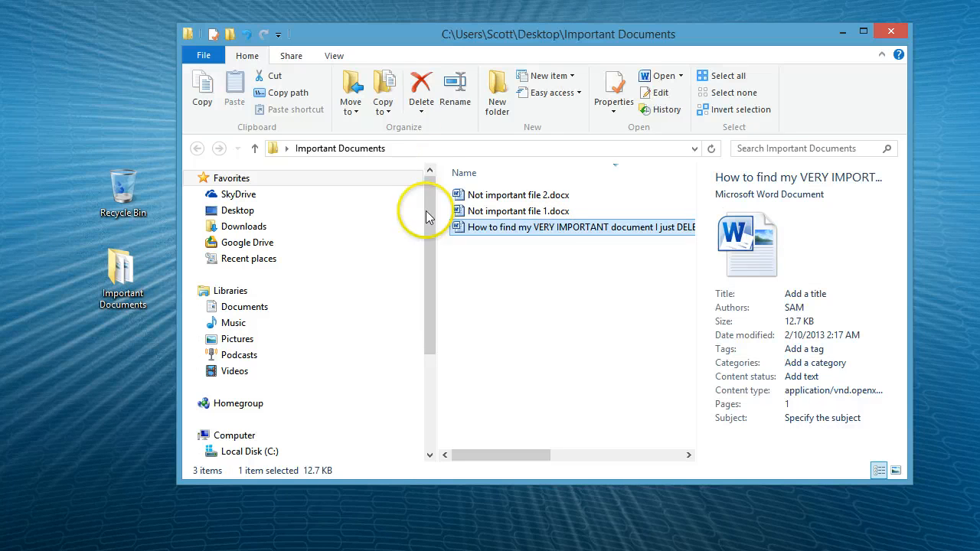
left_click(421, 84)
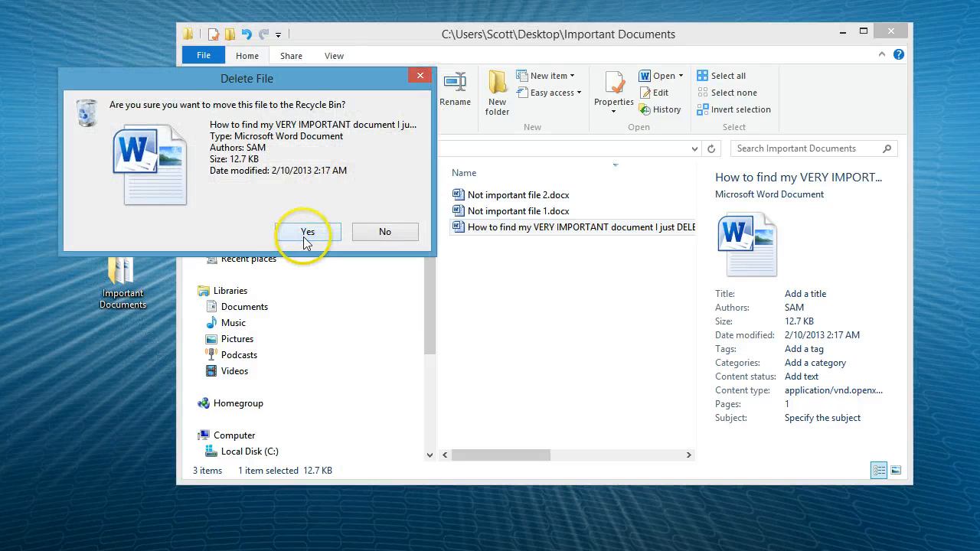
left_click(307, 231)
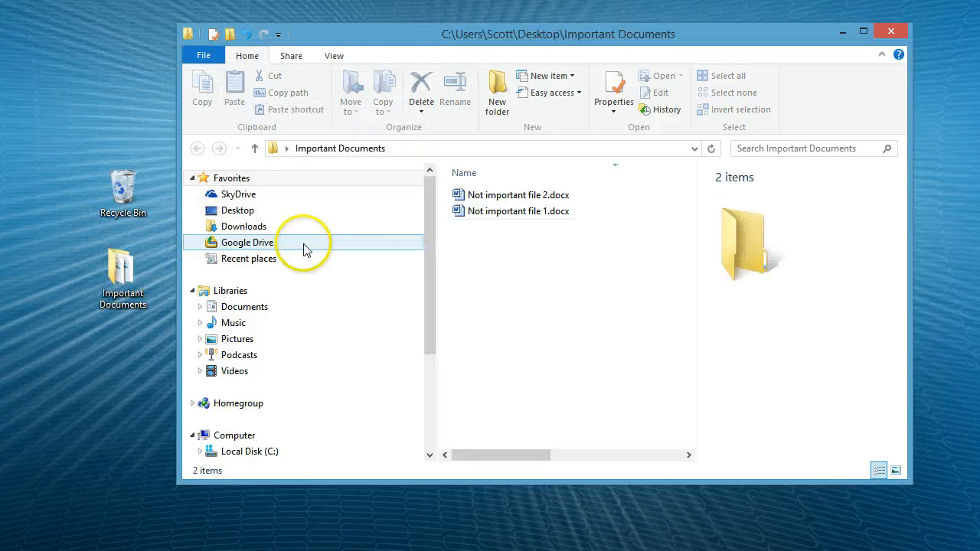
left_click(890, 31)
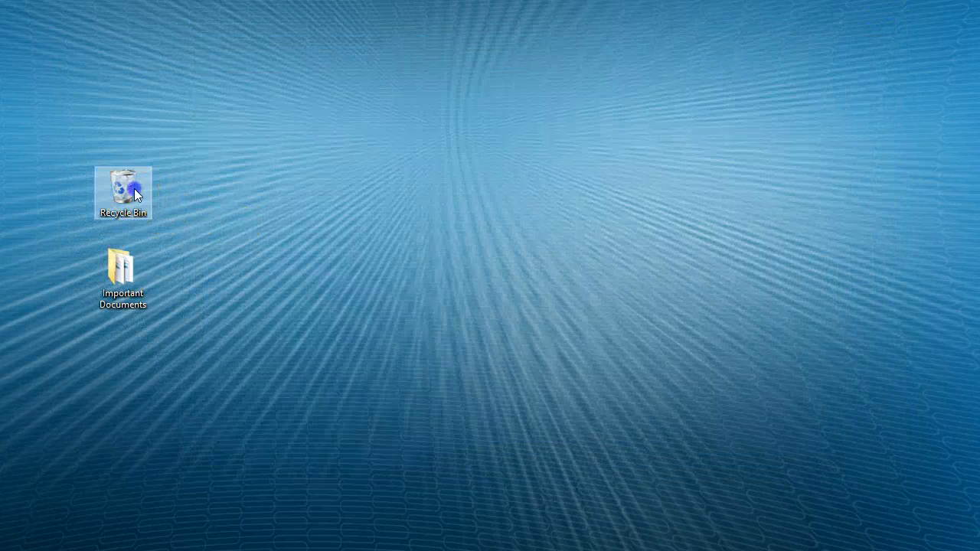
Restore the VERY IMPORTANT document from the Recycle Bin and confirm it is in Important Documents
double_click(123, 190)
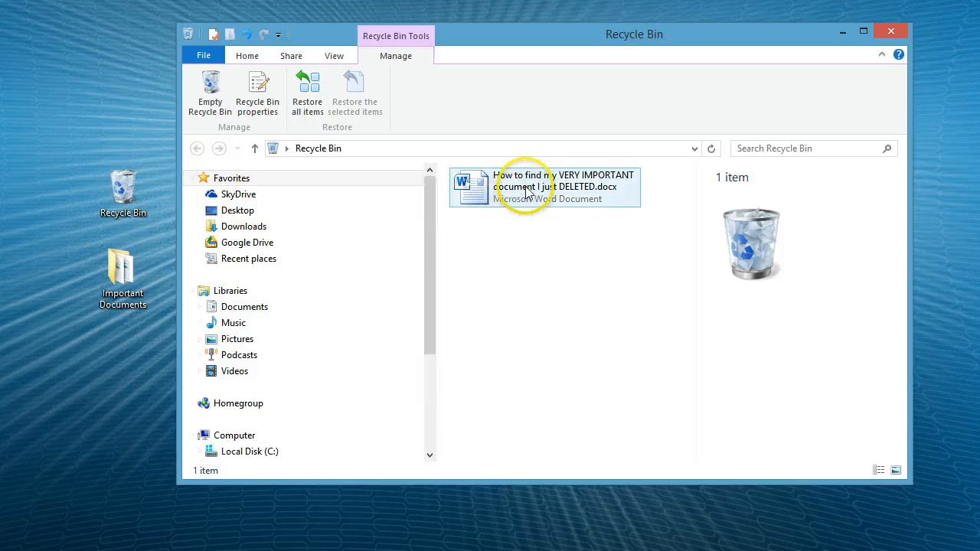
right_click(544, 187)
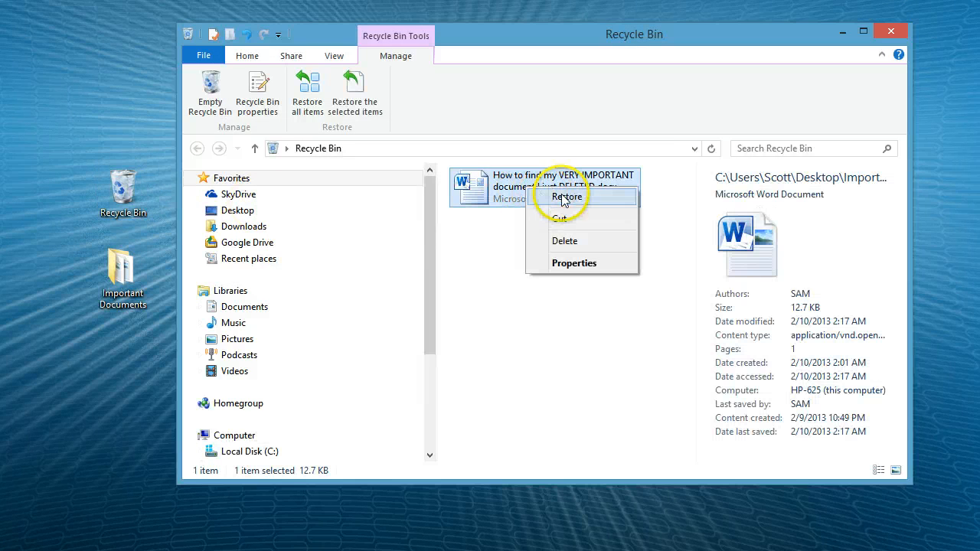
left_click(566, 196)
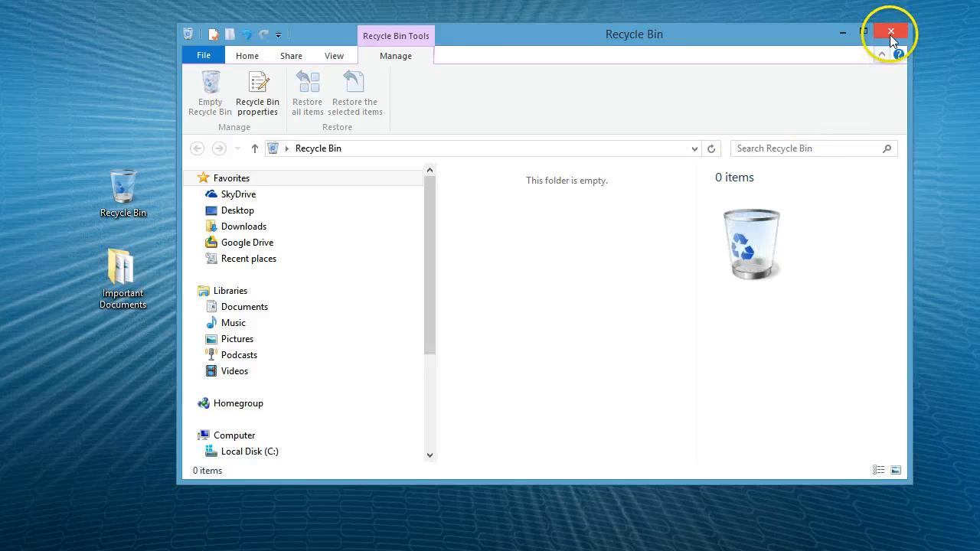
left_click(891, 33)
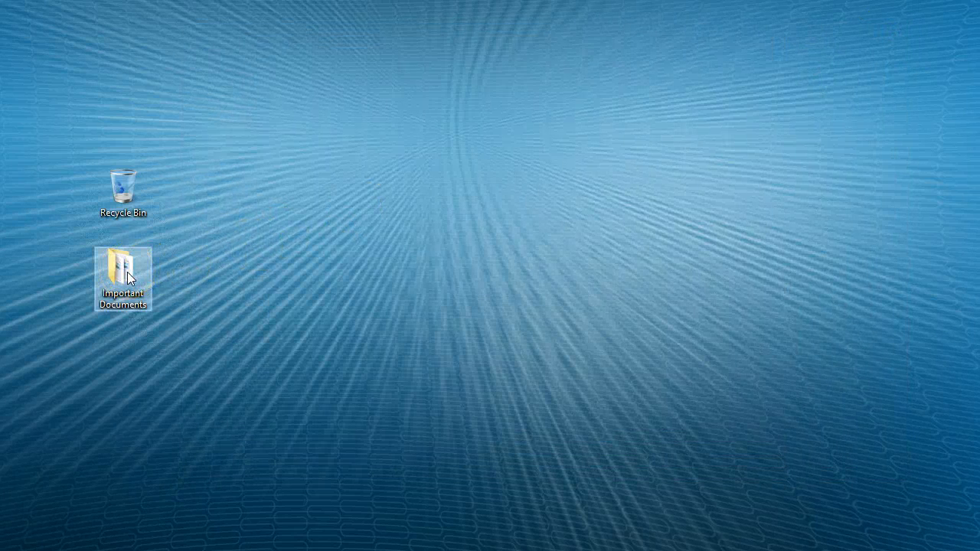
double_click(123, 268)
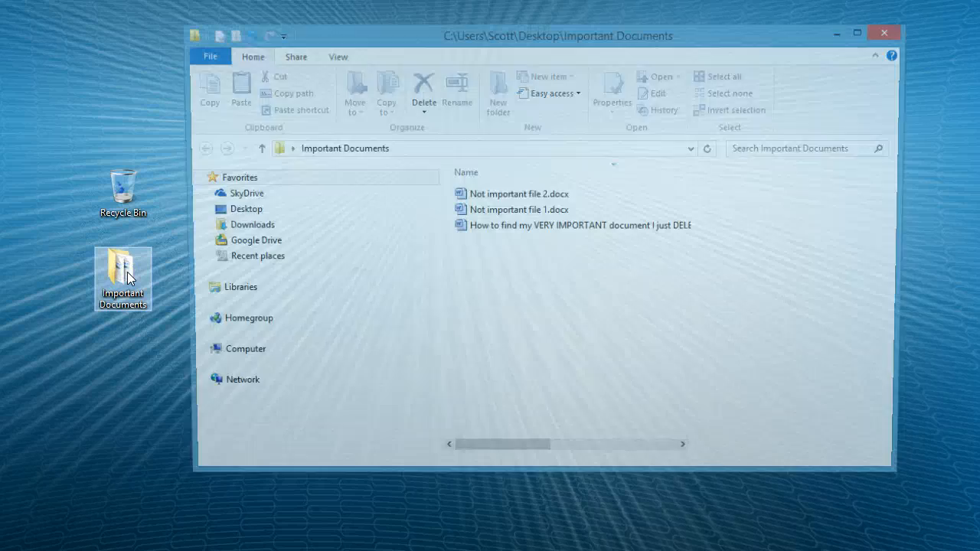